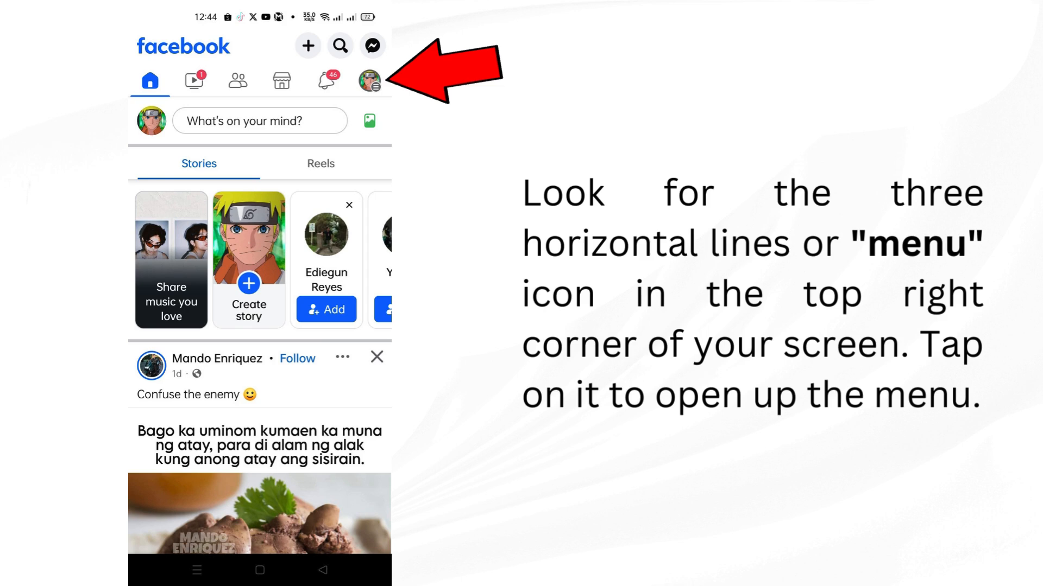
Go through the menu, settings and Meta Accounts Center to the Facebook profile's Name page.
{"action": "left_click", "coordinate": [369, 80]}
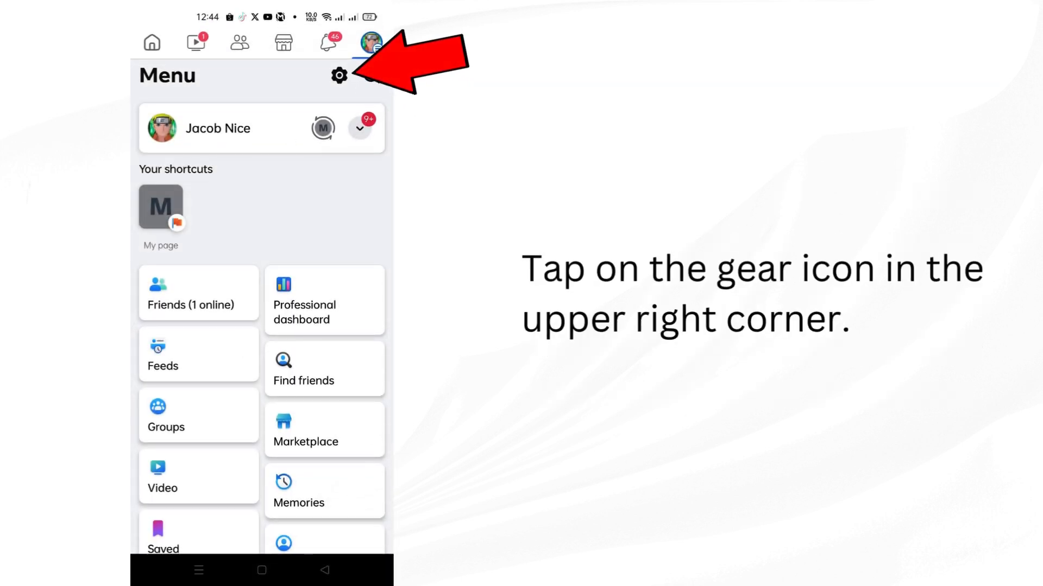
{"action": "left_click", "coordinate": [339, 74]}
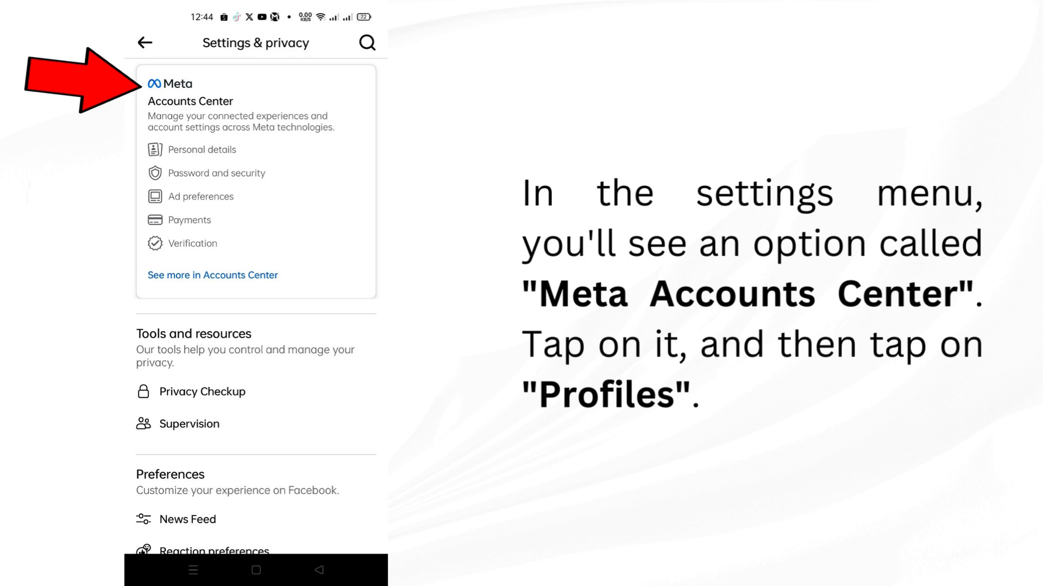
{"action": "left_click", "coordinate": [176, 84]}
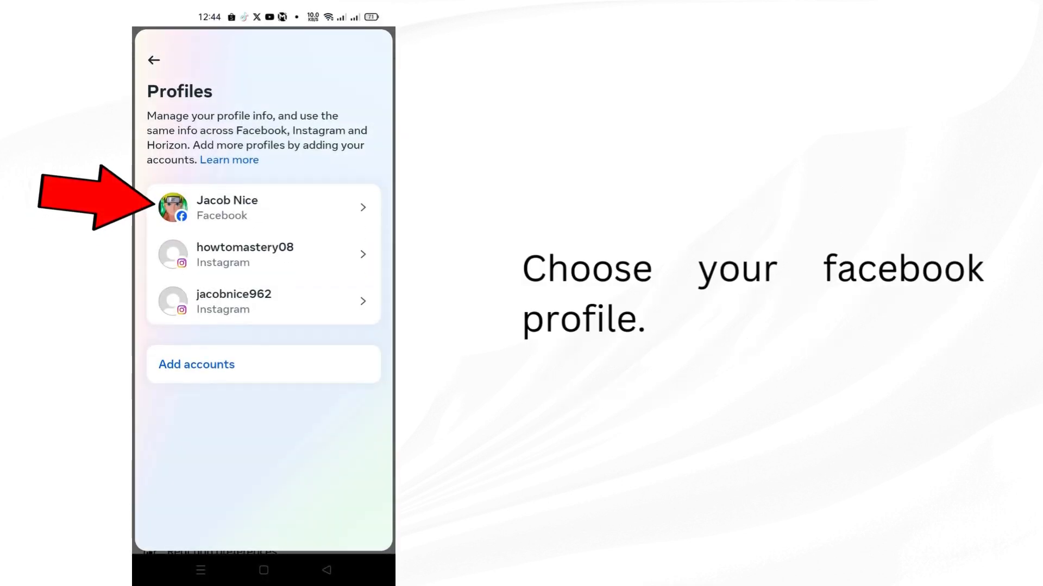
{"action": "left_click", "coordinate": [264, 207]}
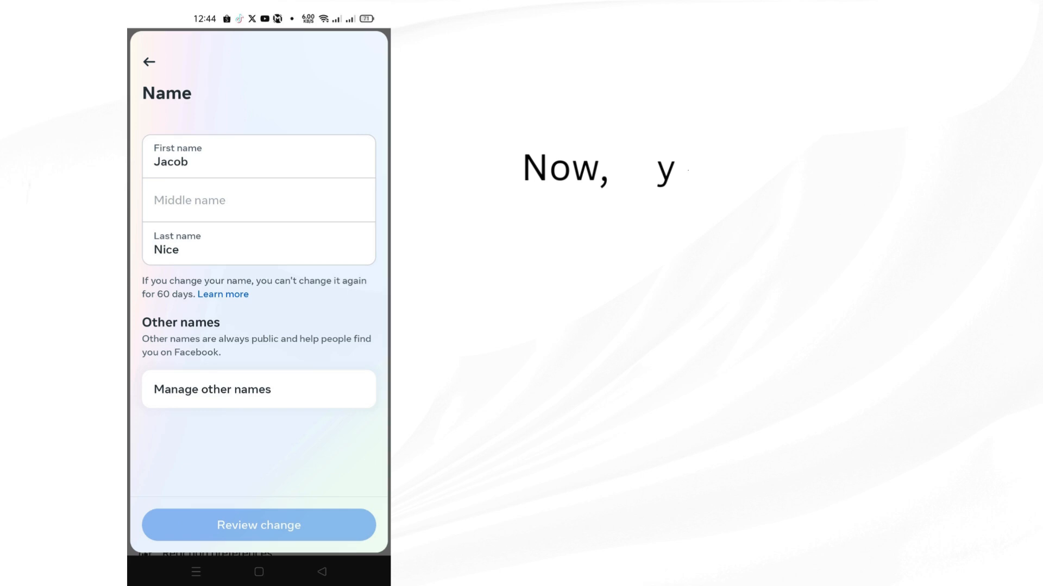